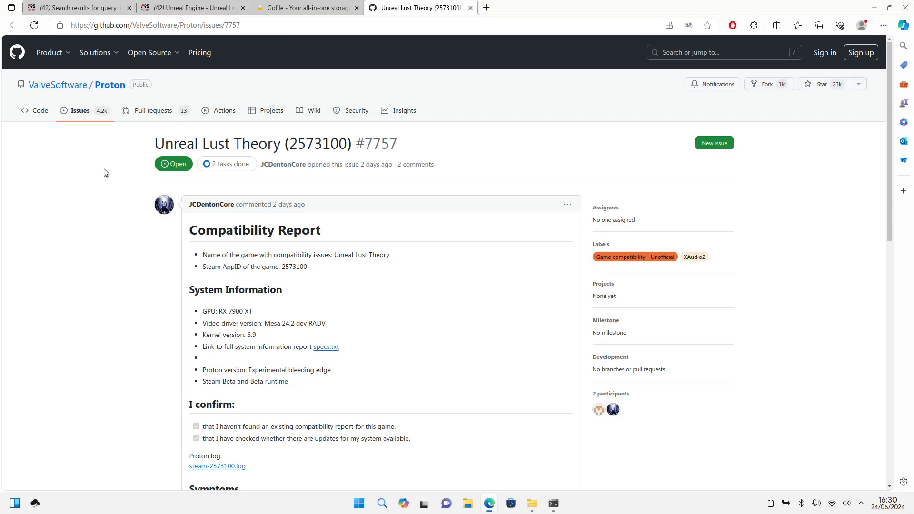
{"action": "mouse_move", "coordinate": [102, 113]}
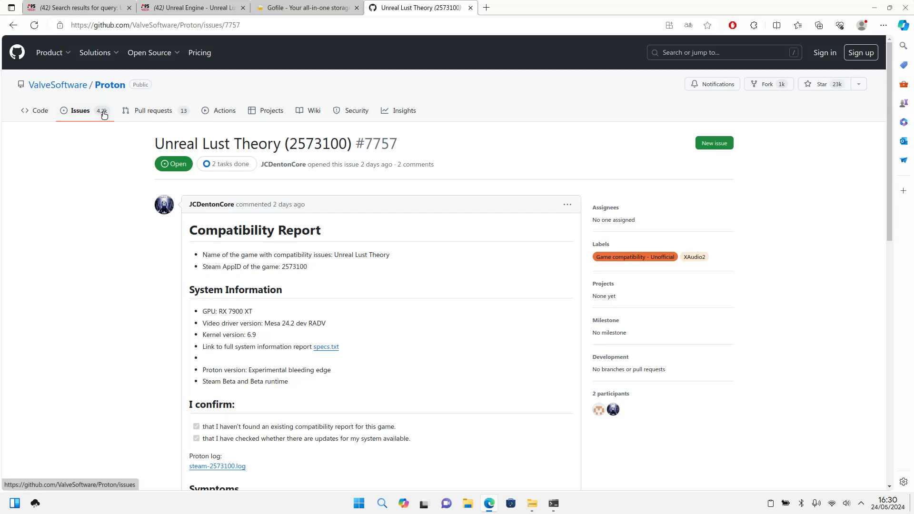
Read the Proton issue for Unreal Lust Theory (2573100) and both of its comments.
{"action": "left_click", "coordinate": [79, 111]}
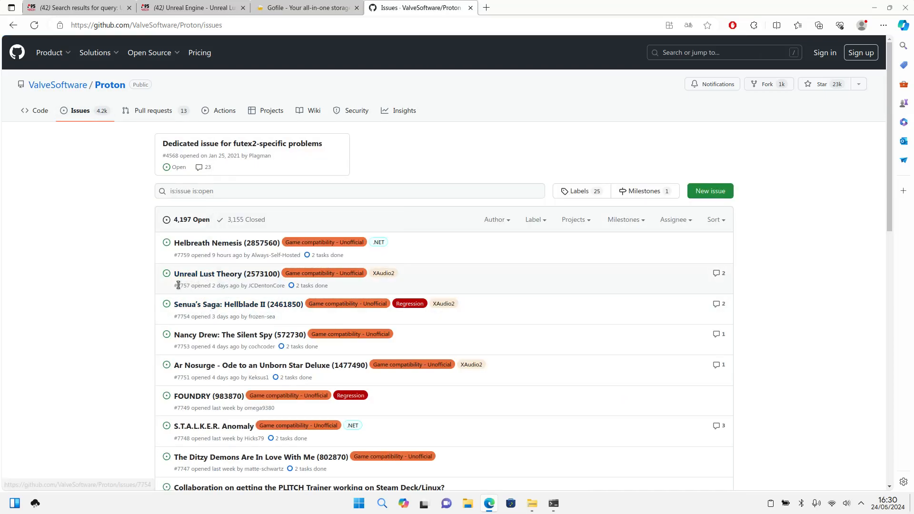
{"action": "mouse_move", "coordinate": [227, 273]}
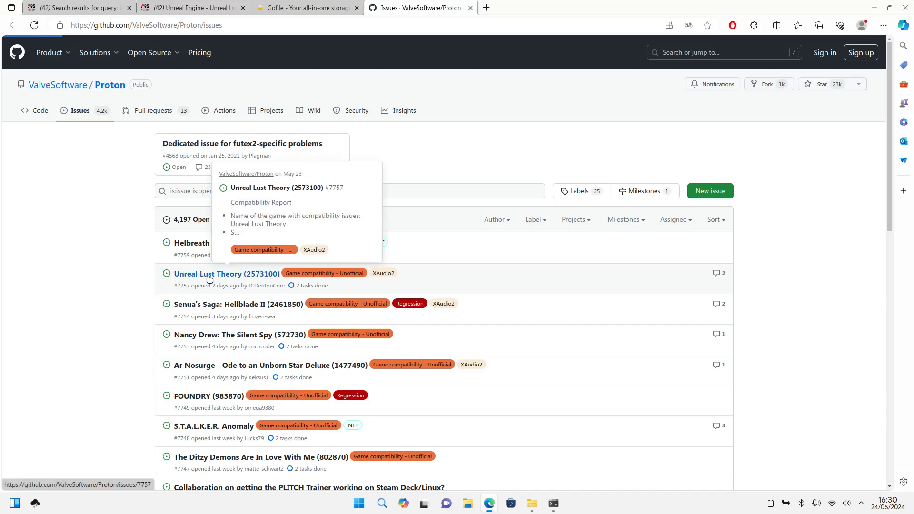
{"action": "left_click", "coordinate": [226, 273]}
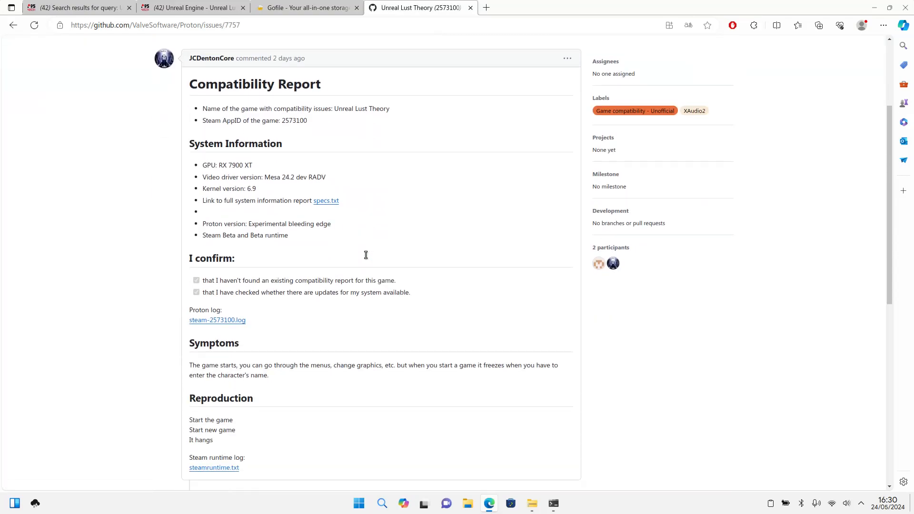
{"action": "scroll", "scroll_direction": "down", "scroll_amount": 3}
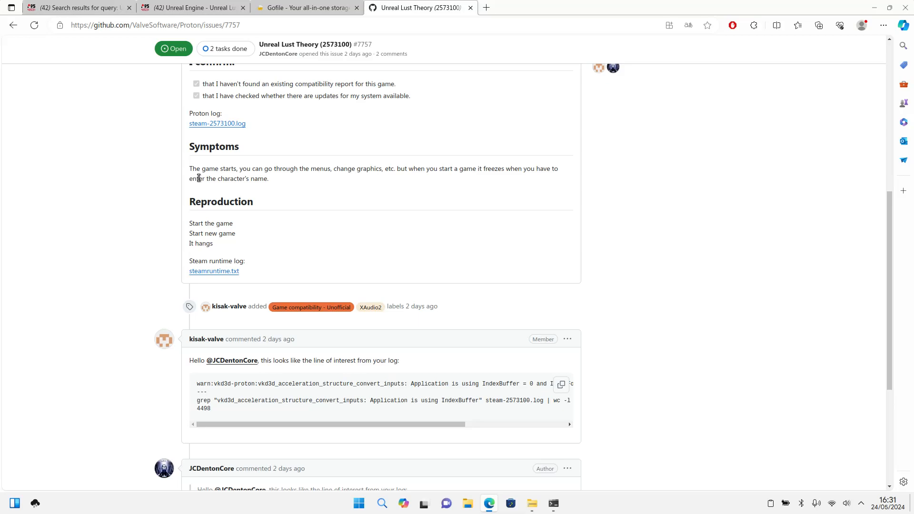
{"action": "mouse_move", "coordinate": [240, 152]}
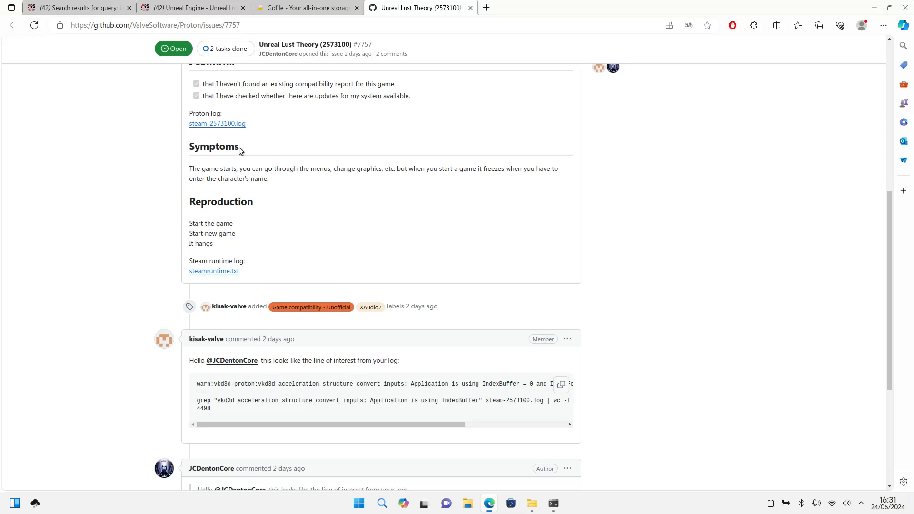
{"action": "mouse_move", "coordinate": [450, 183]}
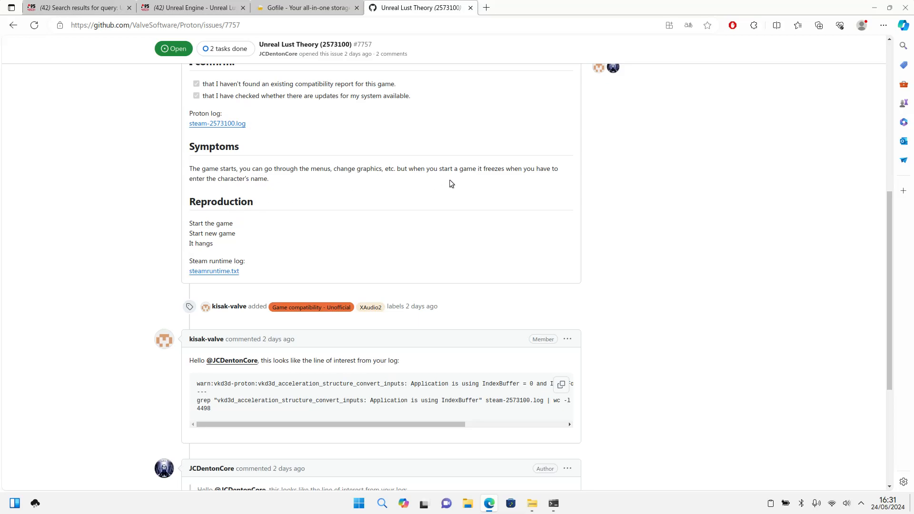
{"action": "scroll", "scroll_direction": "down", "scroll_amount": 3}
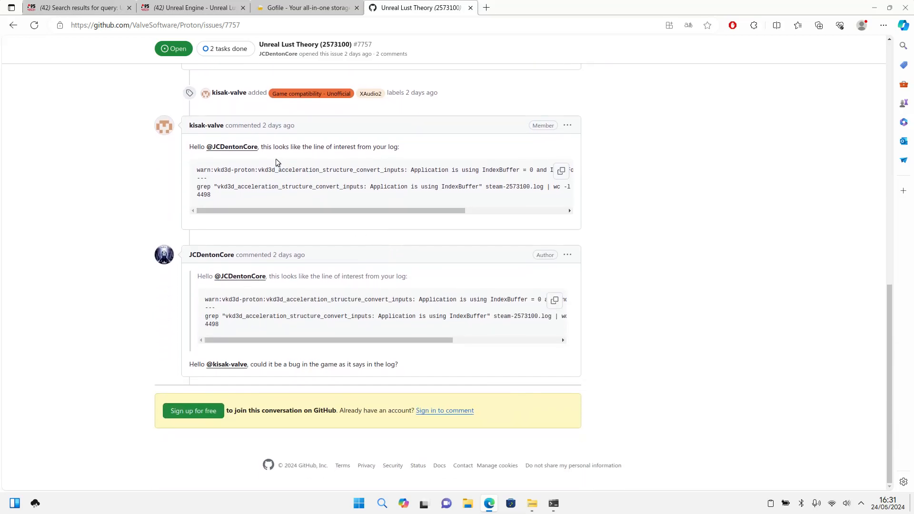
{"action": "mouse_move", "coordinate": [327, 183]}
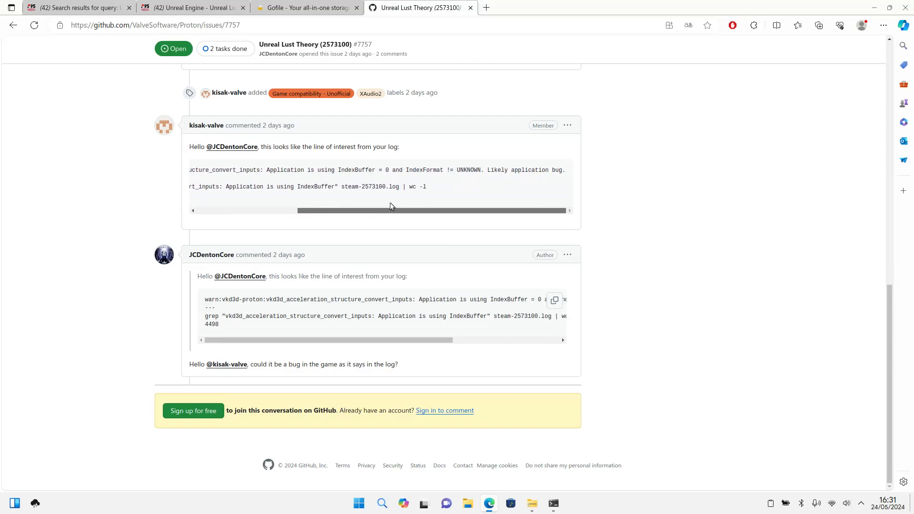
{"action": "mouse_move", "coordinate": [385, 204]}
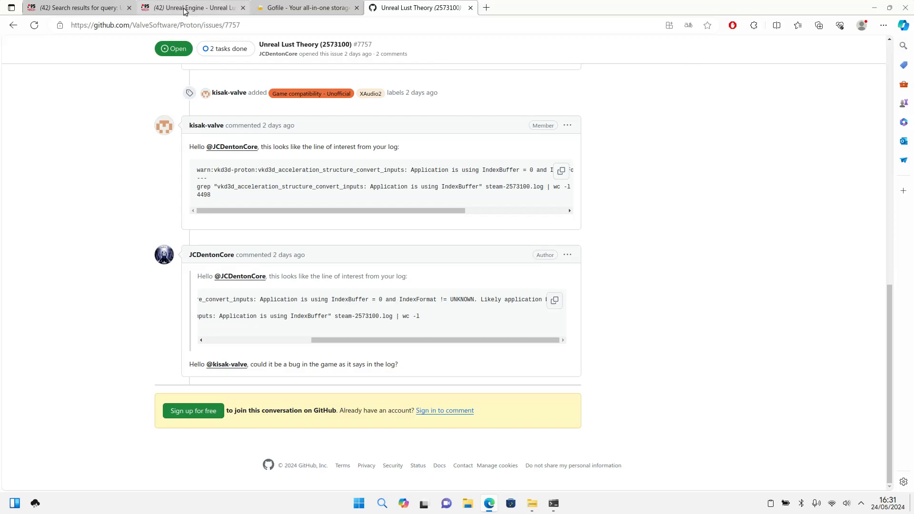
Switch to the game's F95zone forum thread.
{"action": "left_click", "coordinate": [192, 8]}
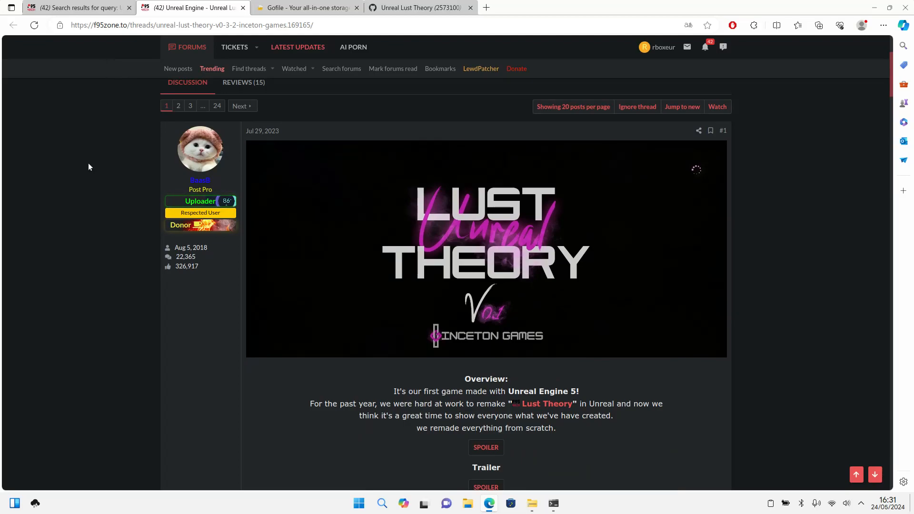
Skim the F95zone thread, then close the Steam sign-in error page and move to the terminal.
{"action": "scroll", "scroll_direction": "down", "scroll_amount": 3}
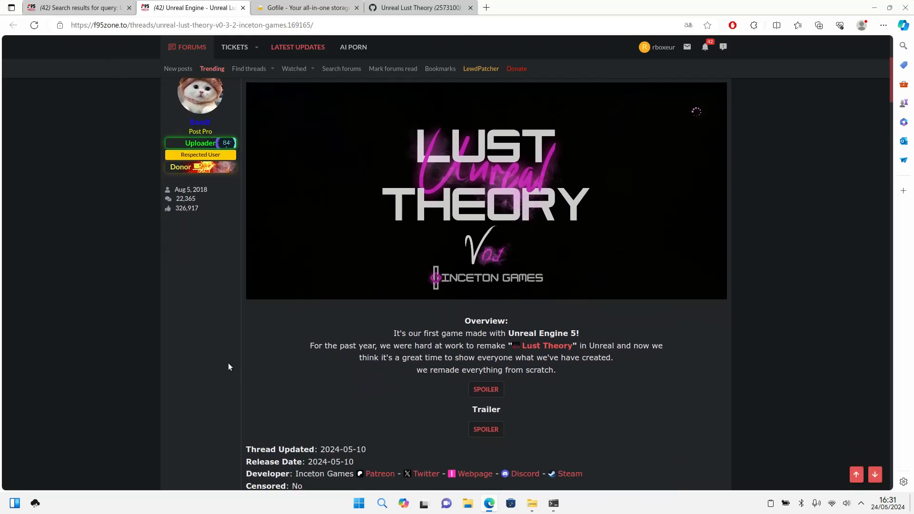
{"action": "scroll", "scroll_direction": "down", "scroll_amount": 3}
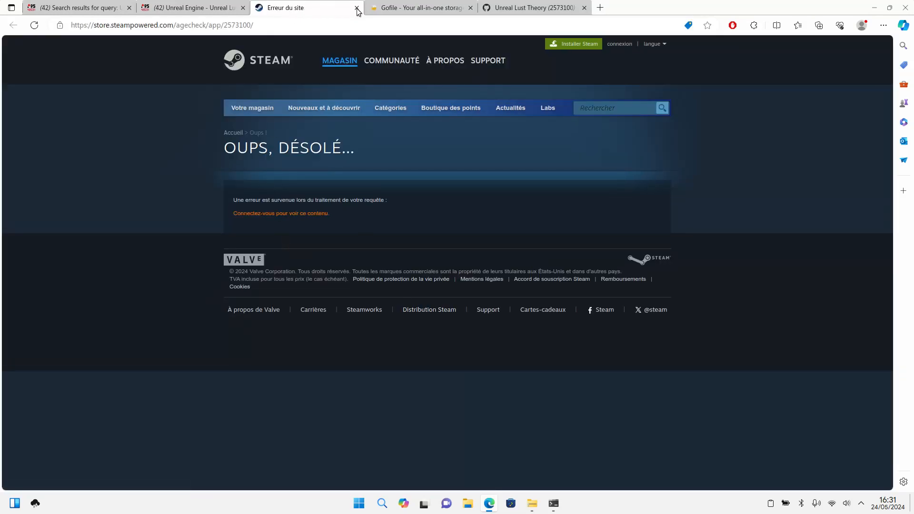
{"action": "left_click", "coordinate": [355, 7]}
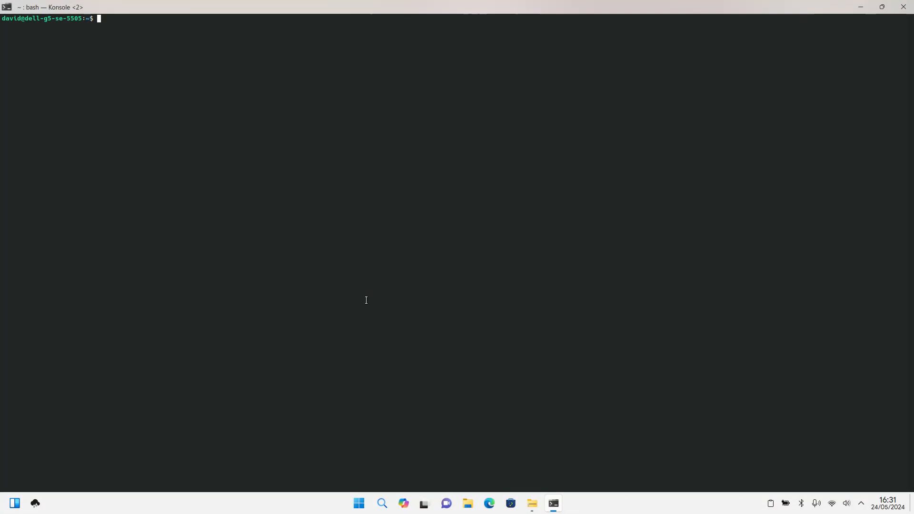
Delete the old prefix with rm -rf $WINEPREFIX and run Initiate_Red-Rose_WinePrefix.sh.
{"action": "type", "text": "rmm -rf $WINEPREFIX"}
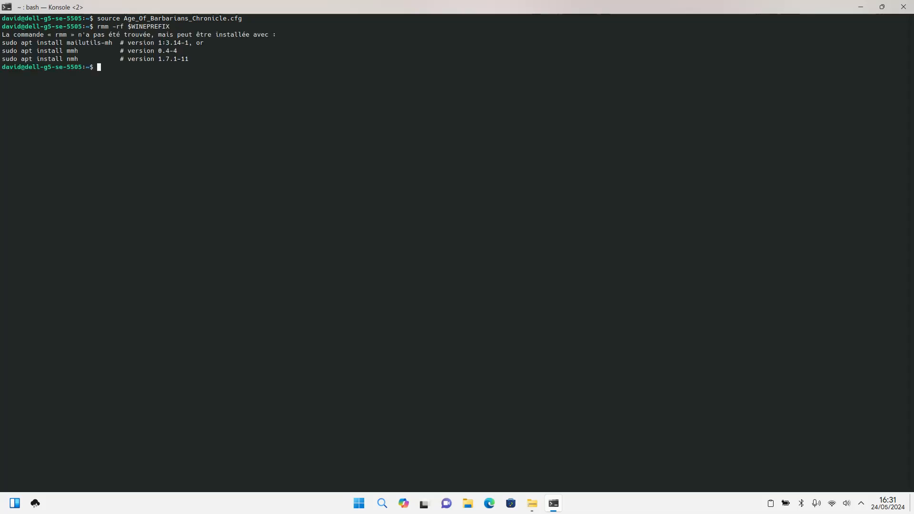
{"action": "type", "text": "rmm -rf $WINEPREFIX"}
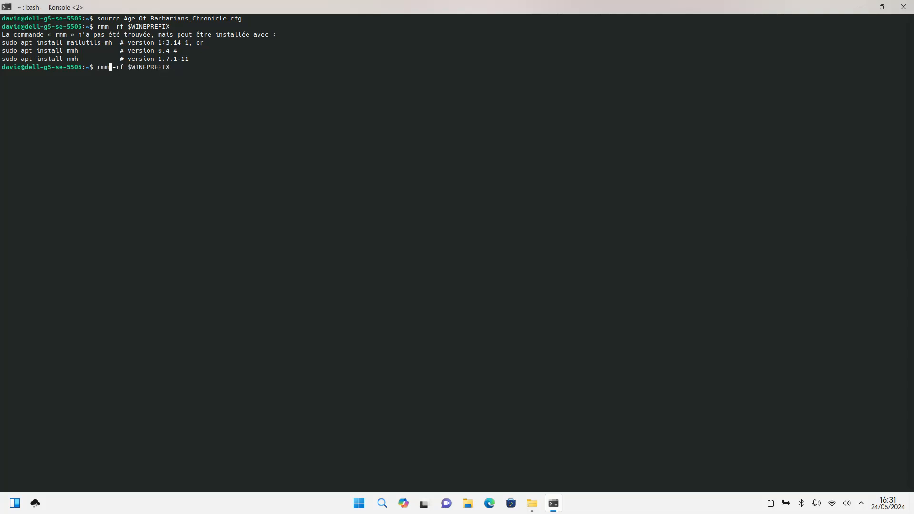
{"action": "type", "text": "INt"}
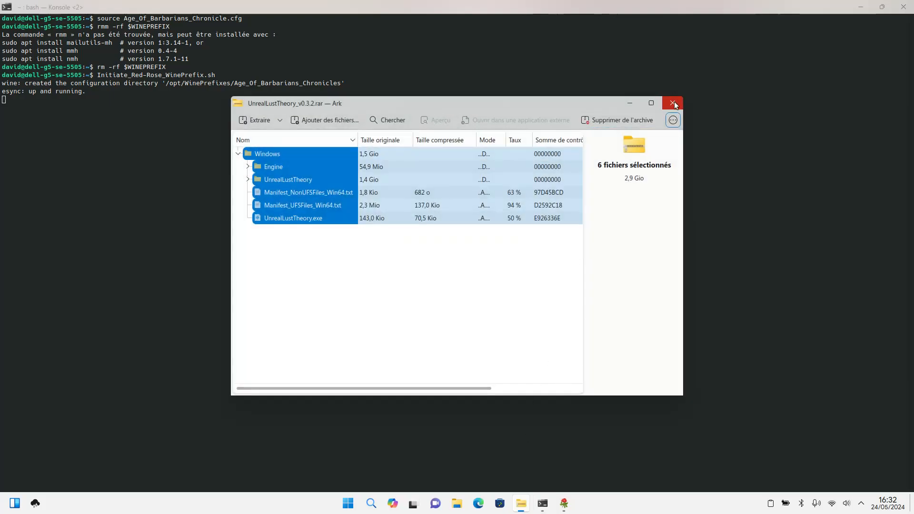
Close the game archive, check the À propos info in winecfg and accept with OK.
{"action": "left_click", "coordinate": [673, 103]}
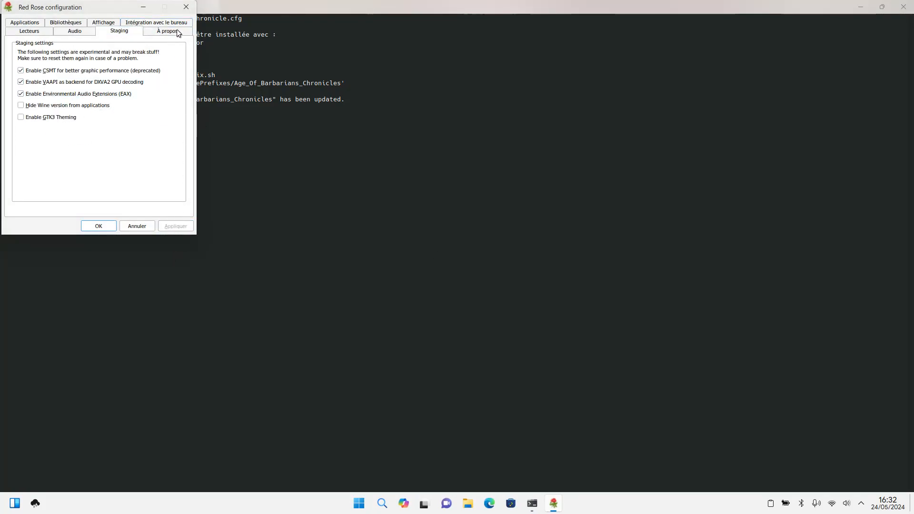
{"action": "left_click", "coordinate": [168, 30]}
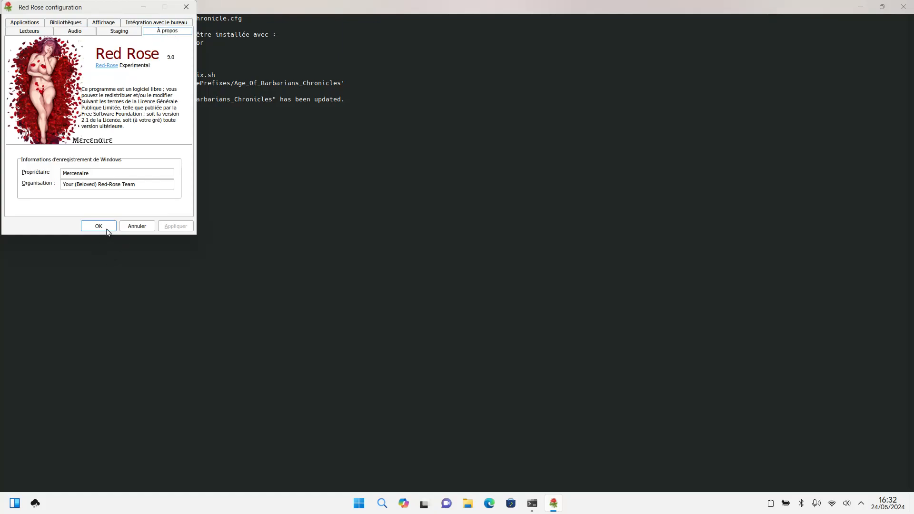
{"action": "left_click", "coordinate": [98, 227]}
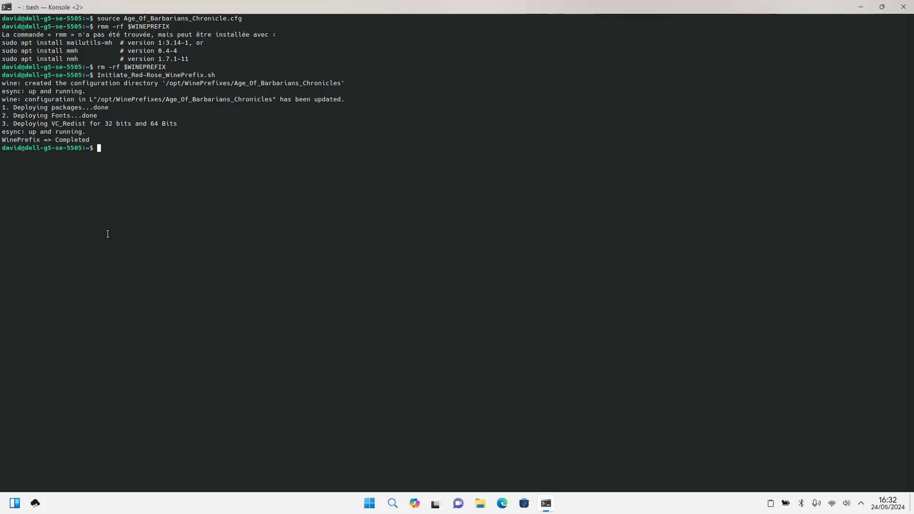
Go to /opt/Games/UnrealLustTheory_v0.3.2/ and run gamemoderun wine UnrealLustTheory.
{"action": "type", "text": "dc /op"}
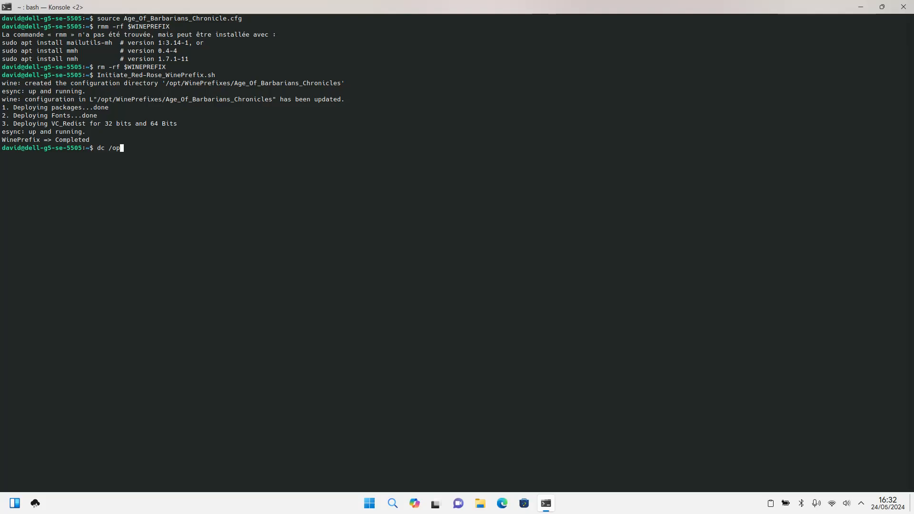
{"action": "type", "text": "cd /opt/"}
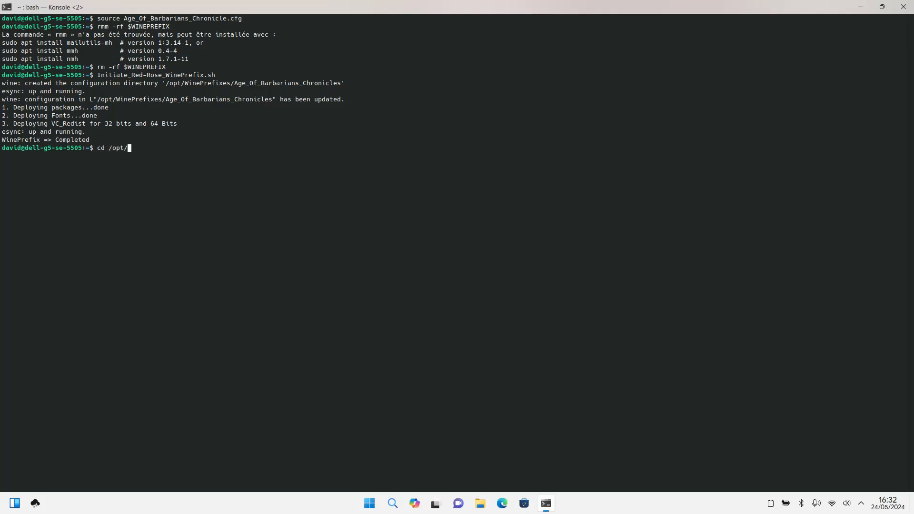
{"action": "type", "text": "Games/UnrealLustTheory_v0.3.2/"}
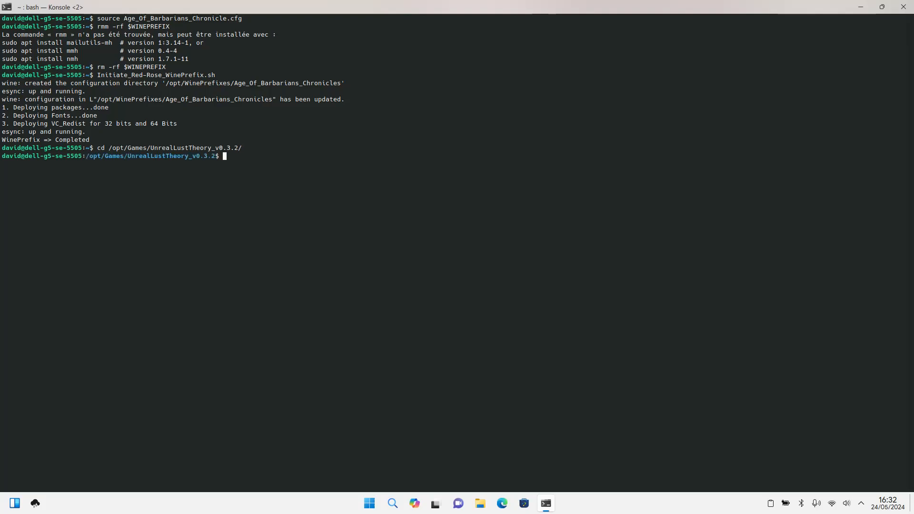
{"action": "type", "text": "gamemoderun"}
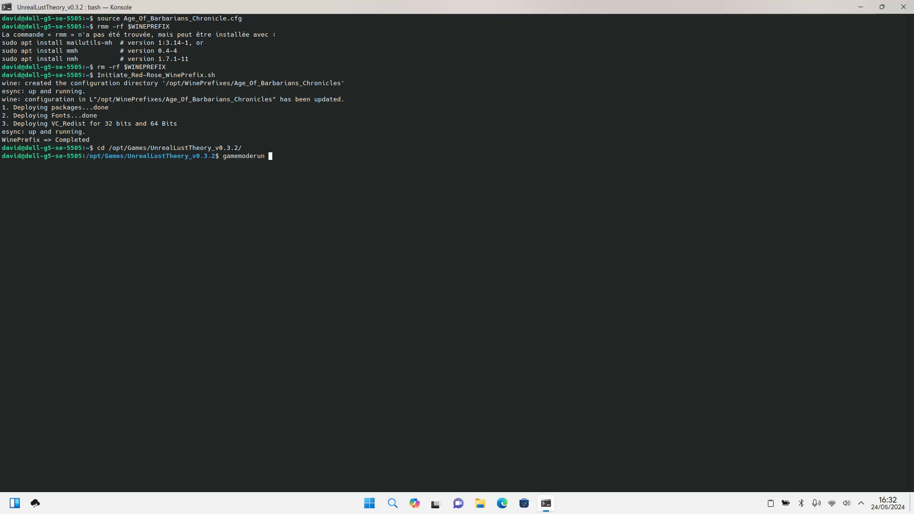
{"action": "type", "text": "wine"}
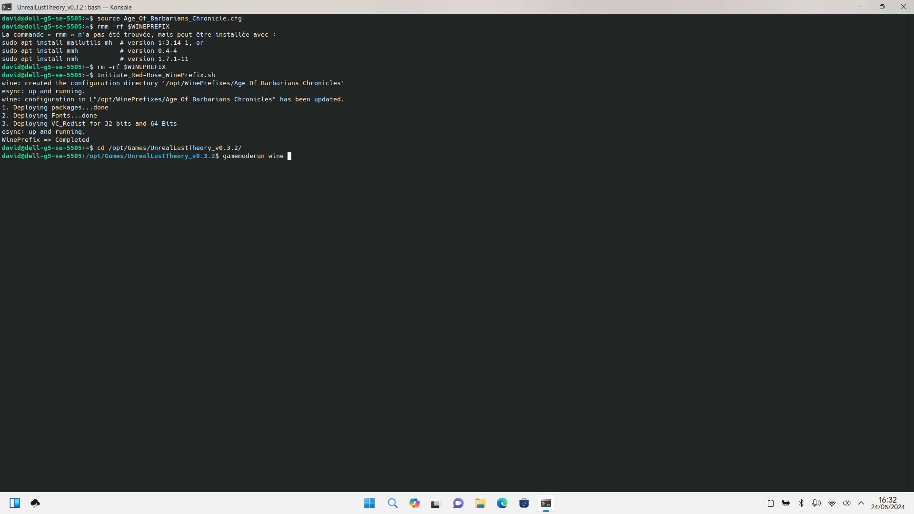
{"action": "type", "text": "UnrealLustTheory"}
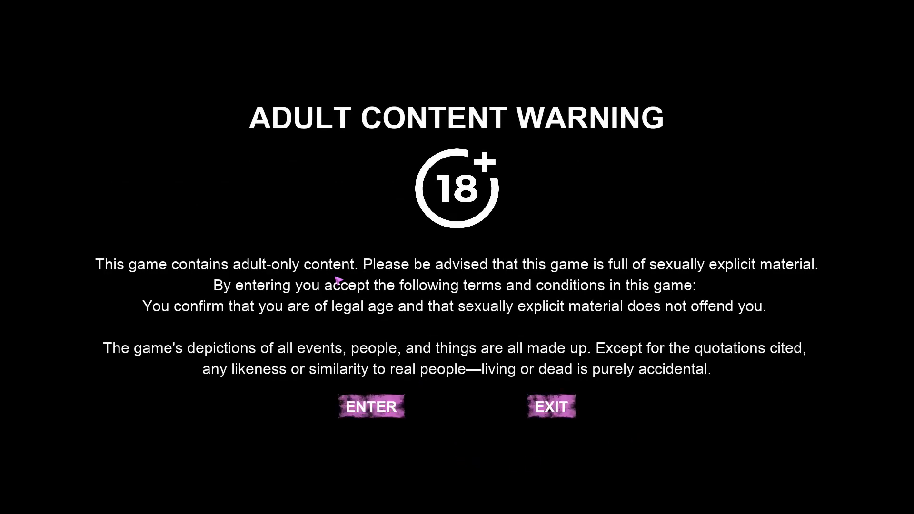
{"action": "mouse_move", "coordinate": [436, 214]}
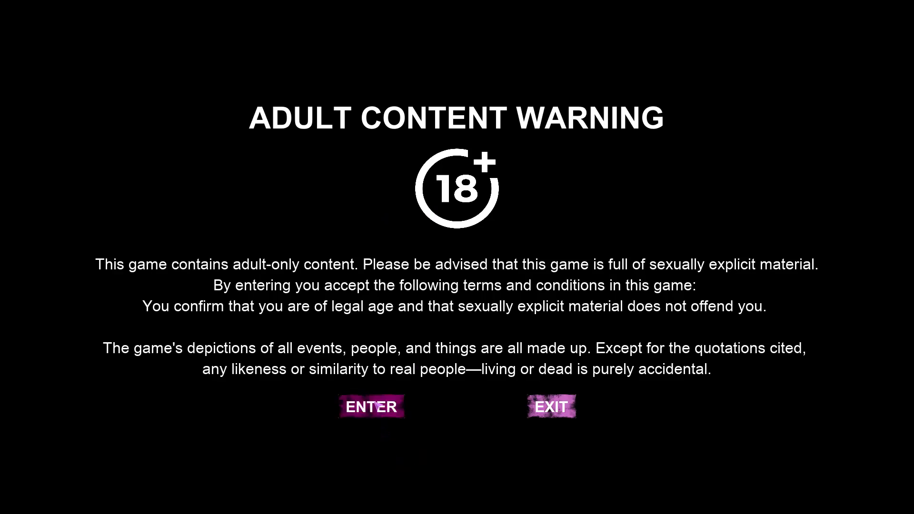
Accept the adult warning, proceed past the developer's message and enter the main menu's Settings.
{"action": "left_click", "coordinate": [370, 406]}
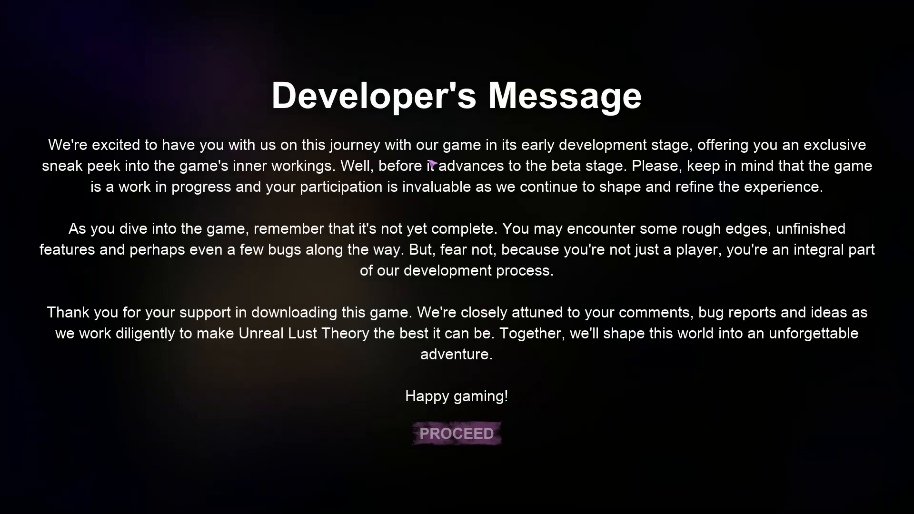
{"action": "mouse_move", "coordinate": [456, 434]}
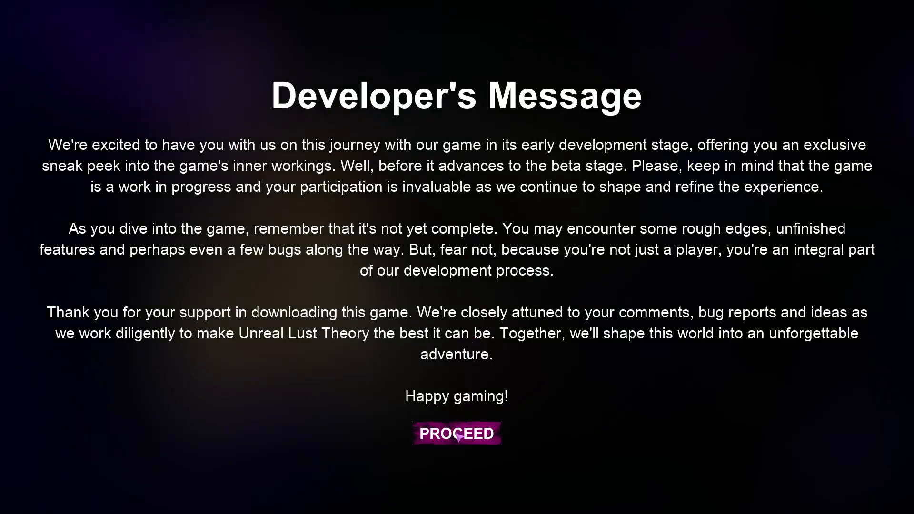
{"action": "left_click", "coordinate": [456, 432]}
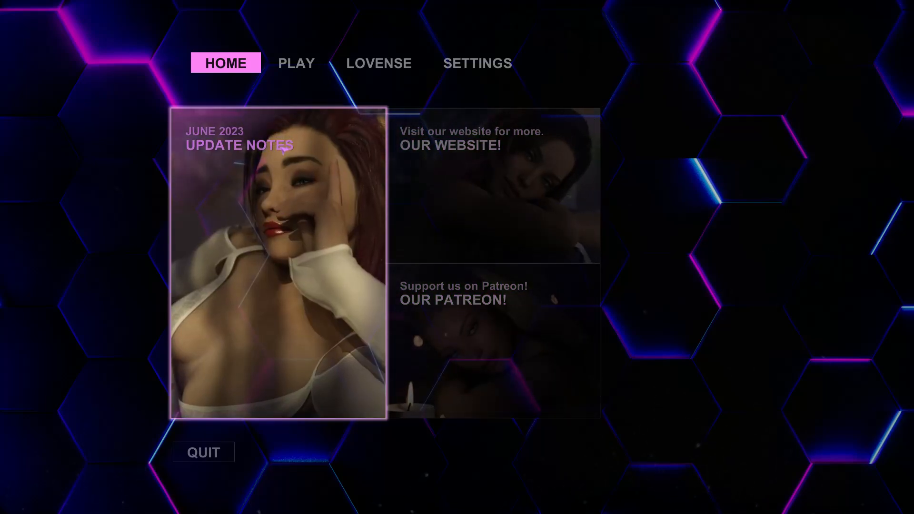
{"action": "left_click", "coordinate": [477, 63]}
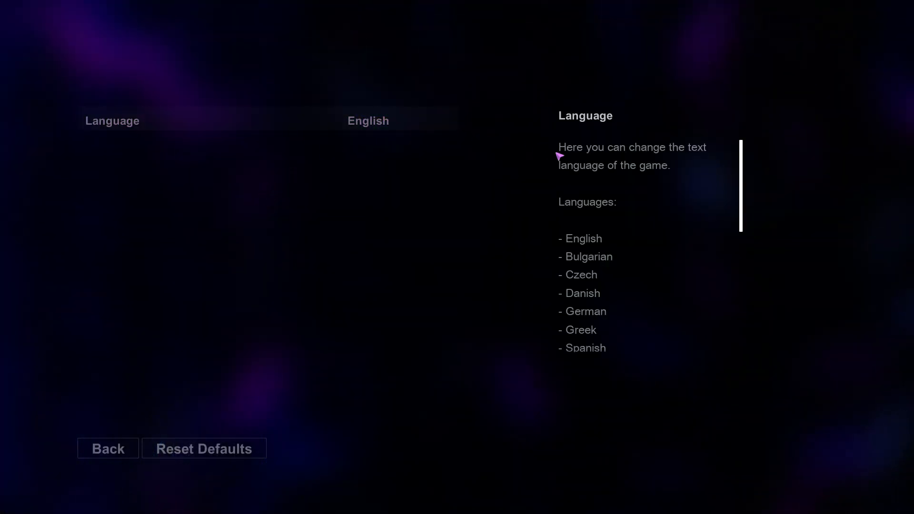
{"action": "mouse_move", "coordinate": [600, 269]}
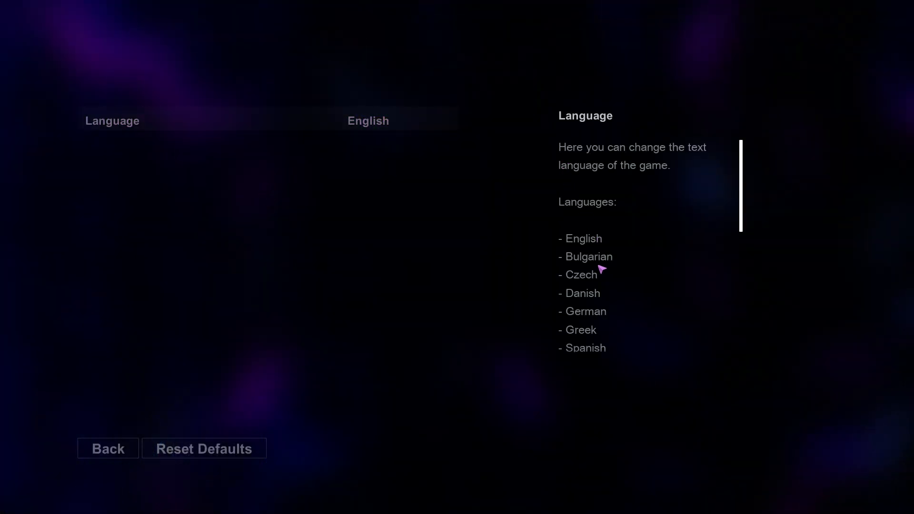
Step the language from English through Spanish to French, apply it and continue from the French menu.
{"action": "scroll", "scroll_direction": "down", "scroll_amount": 3}
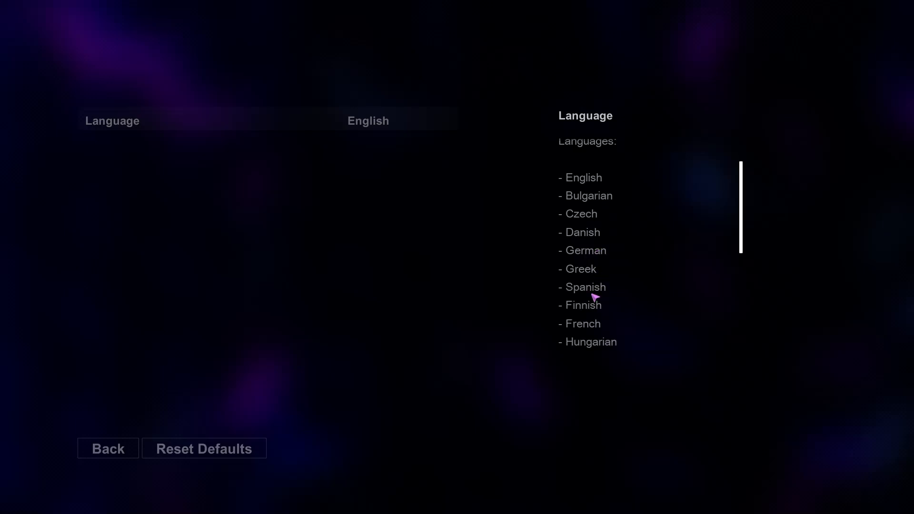
{"action": "mouse_move", "coordinate": [582, 329]}
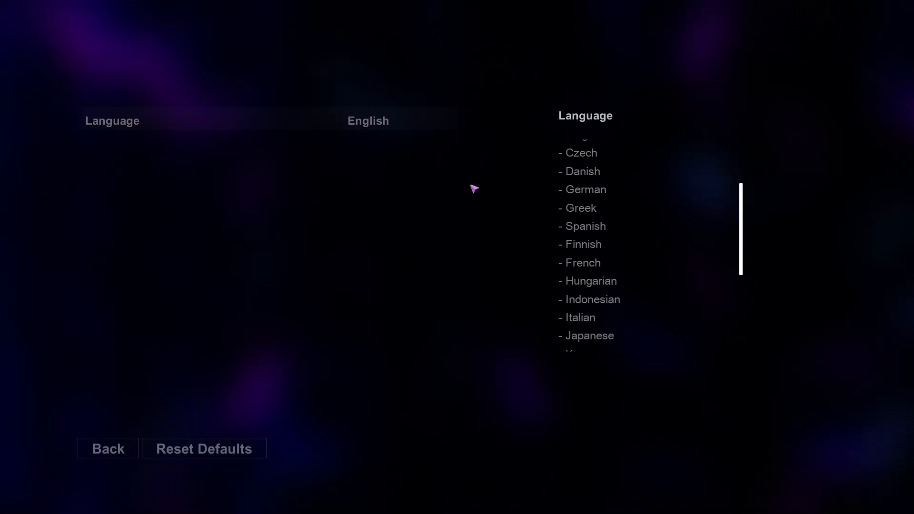
{"action": "left_click", "coordinate": [445, 120]}
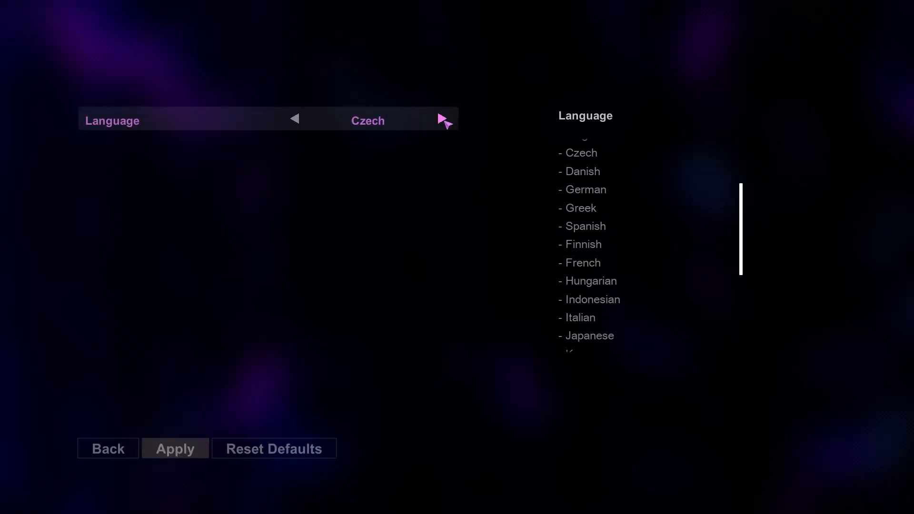
{"action": "left_click", "coordinate": [444, 119]}
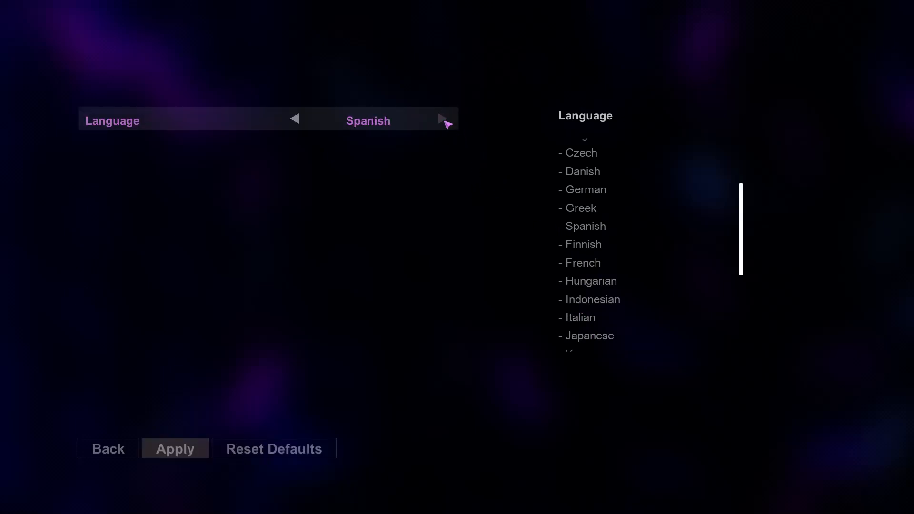
{"action": "left_click", "coordinate": [441, 120]}
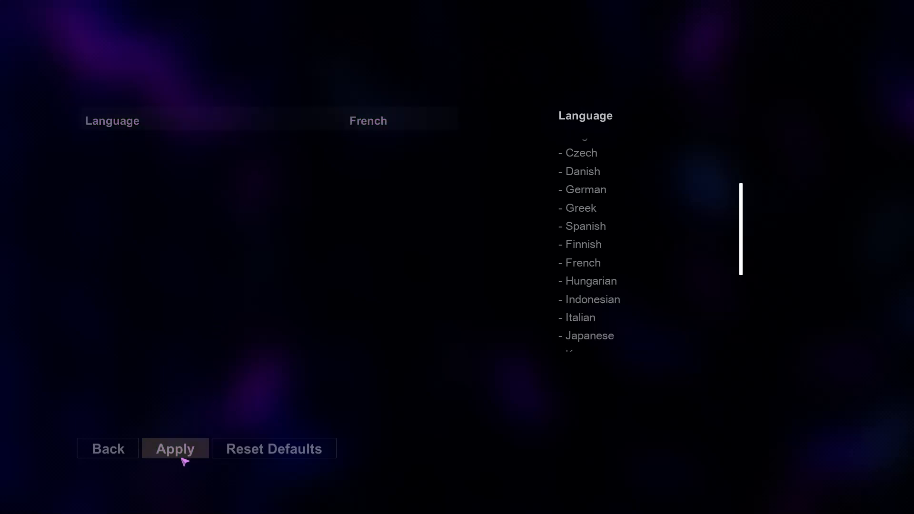
{"action": "left_click", "coordinate": [174, 448]}
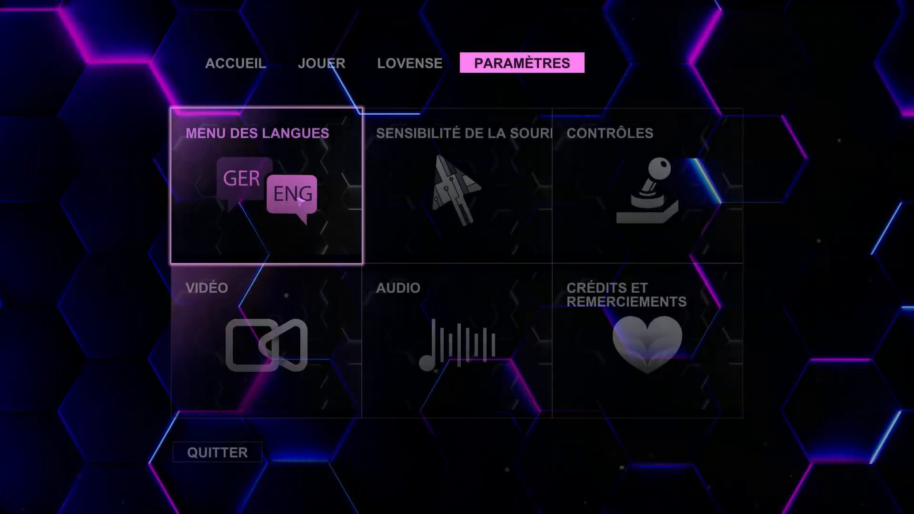
{"action": "left_click", "coordinate": [321, 63]}
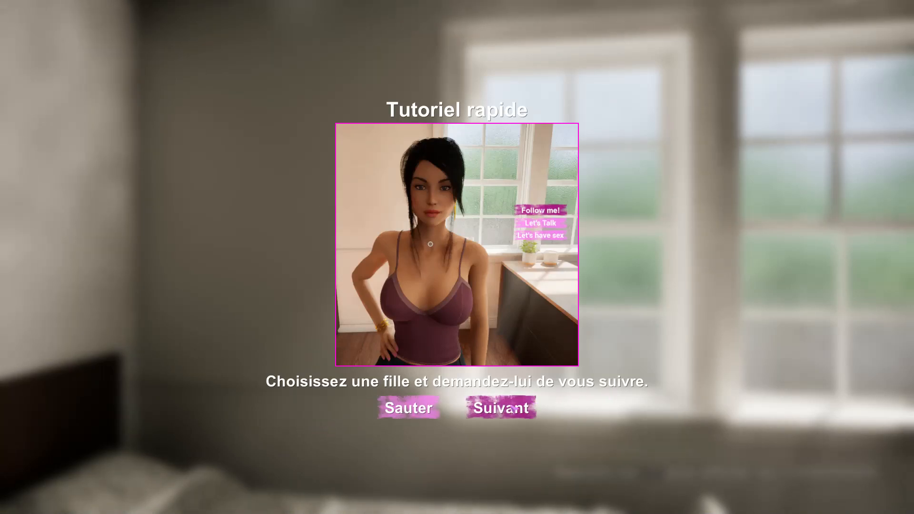
Page through the Tutoriel rapide cards with Suivant until Jessica's dialogue scene begins.
{"action": "left_click", "coordinate": [499, 407]}
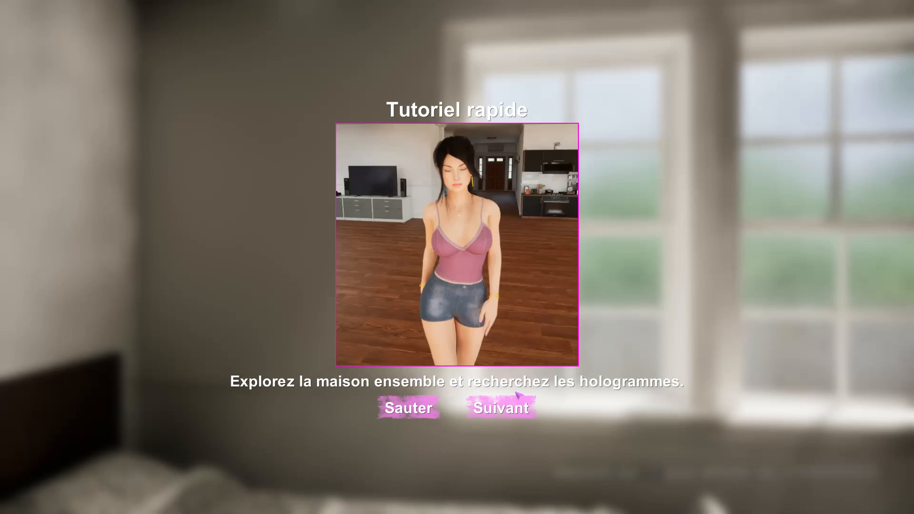
{"action": "left_click", "coordinate": [500, 407]}
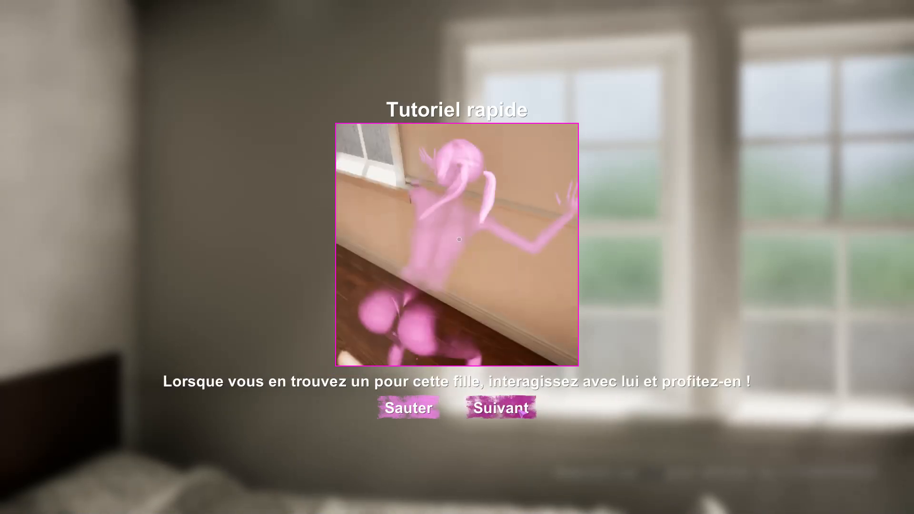
{"action": "left_click", "coordinate": [409, 407]}
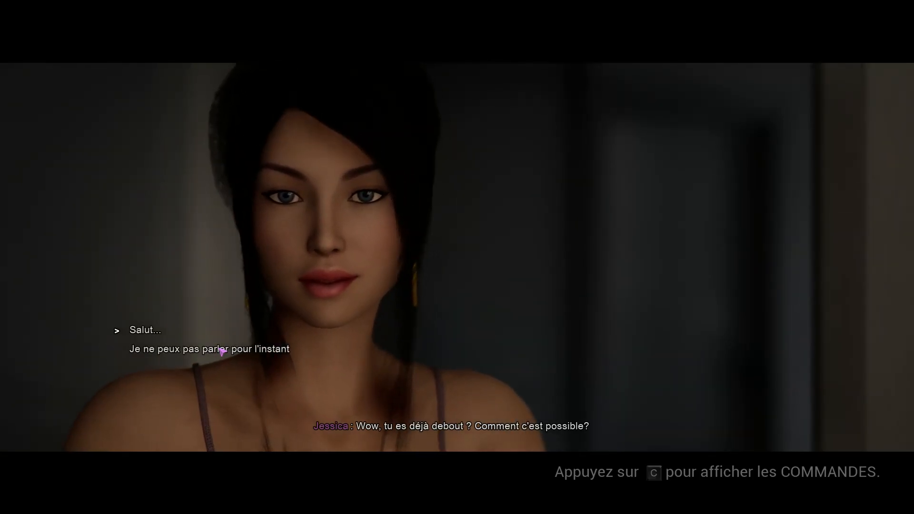
Choose the 'Salut...' reply in the French conversation, then quit back to Konsole.
{"action": "left_click", "coordinate": [145, 331]}
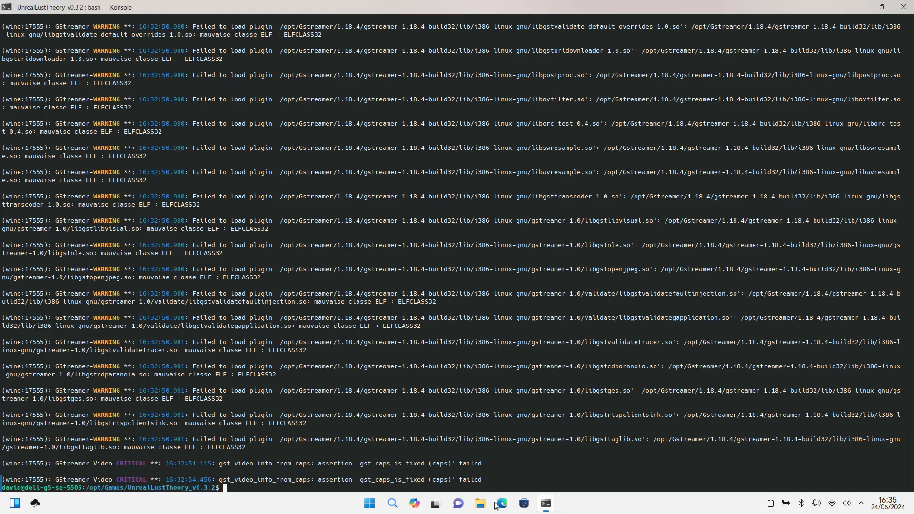
{"action": "left_click", "coordinate": [500, 505]}
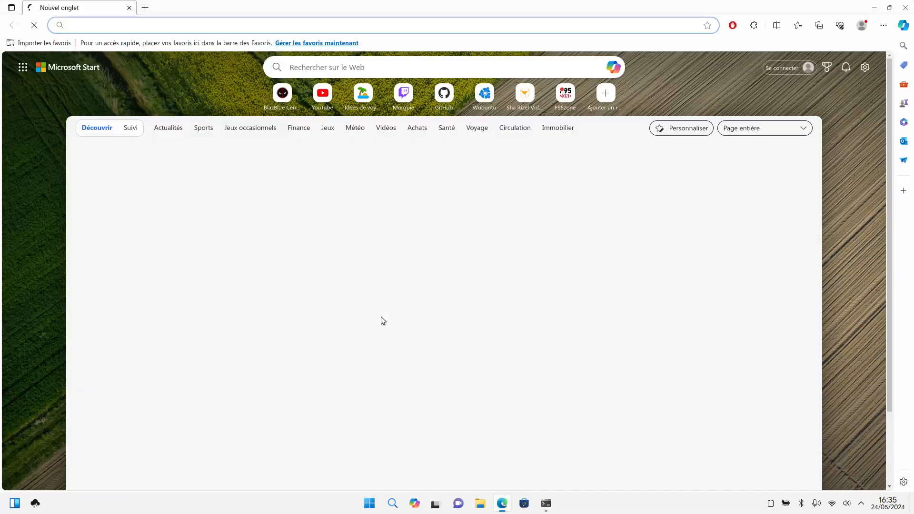
{"action": "left_click", "coordinate": [543, 504]}
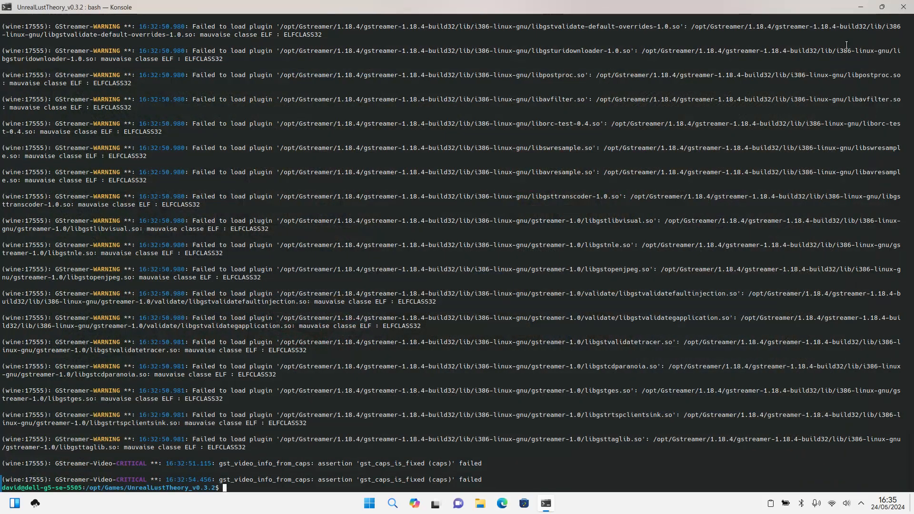
{"action": "mouse_move", "coordinate": [580, 264]}
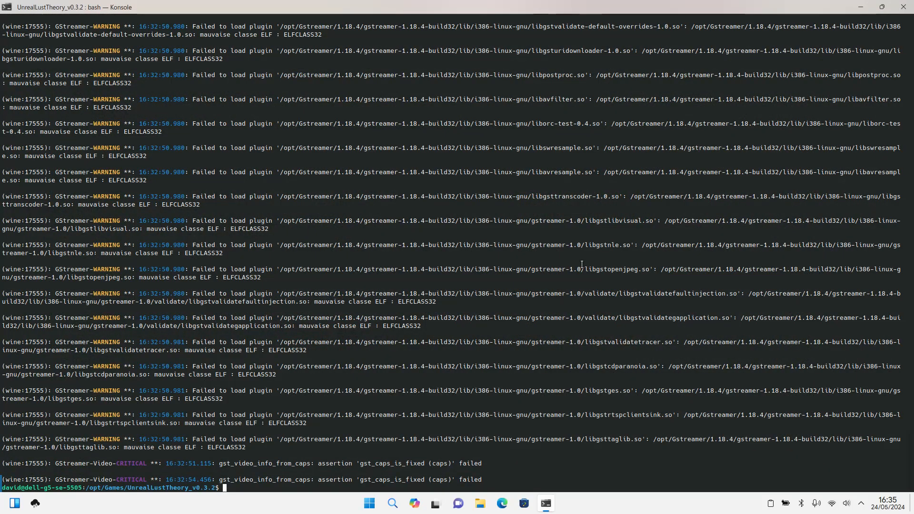